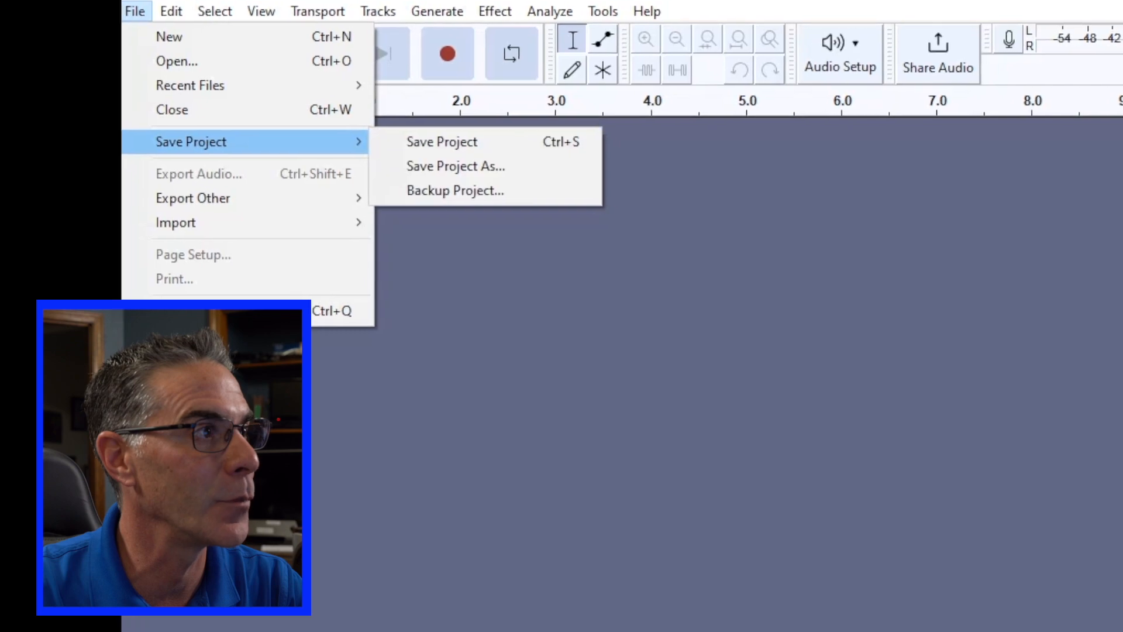
# Step: Save the empty project as 'reel test' in the reel to reel pc folder
pyautogui.click(455, 165)
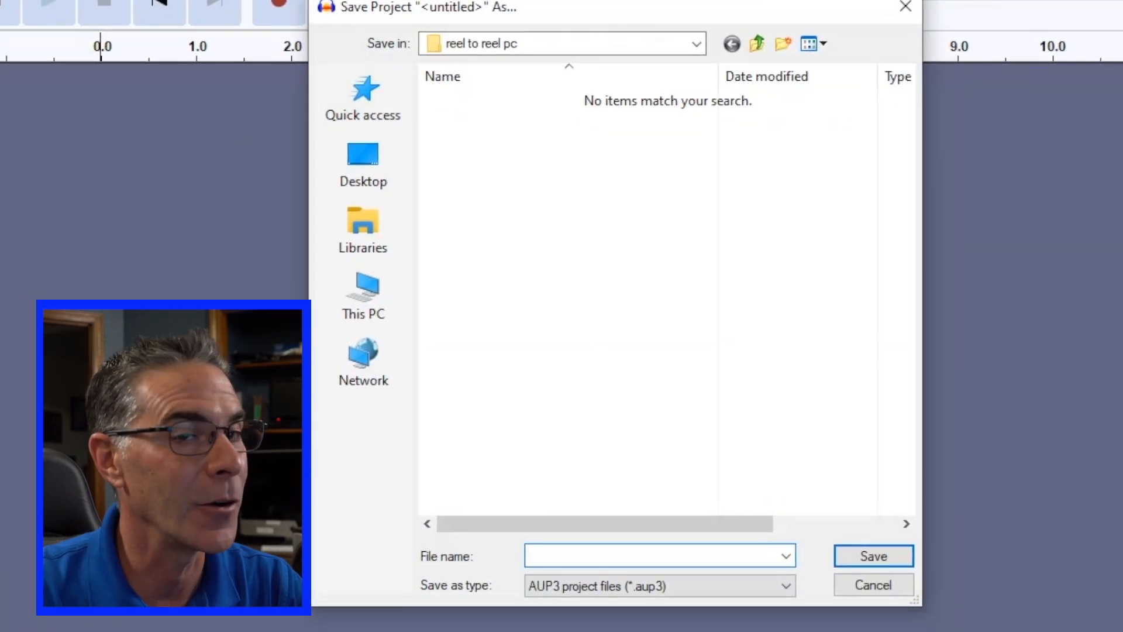
pyautogui.click(652, 556)
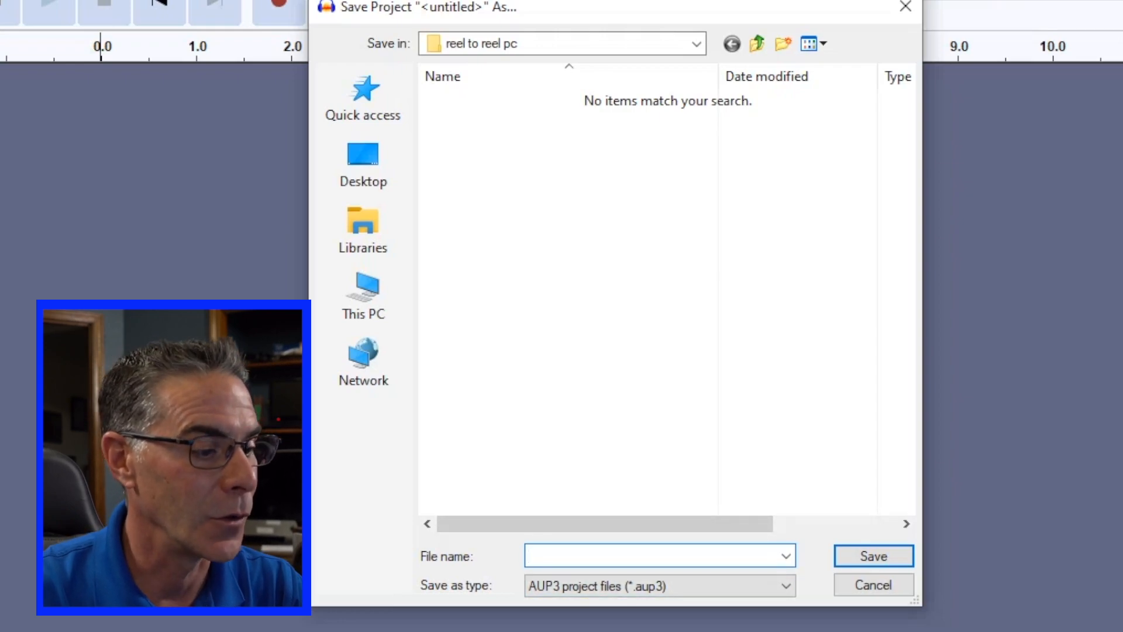
pyautogui.write('reel test')
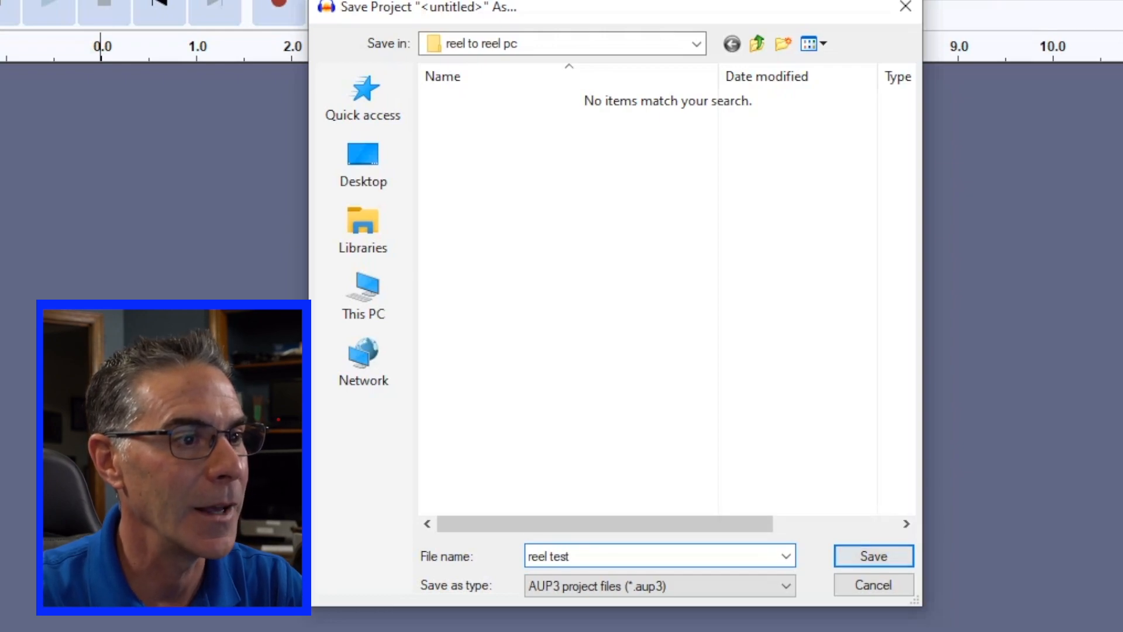
pyautogui.click(872, 556)
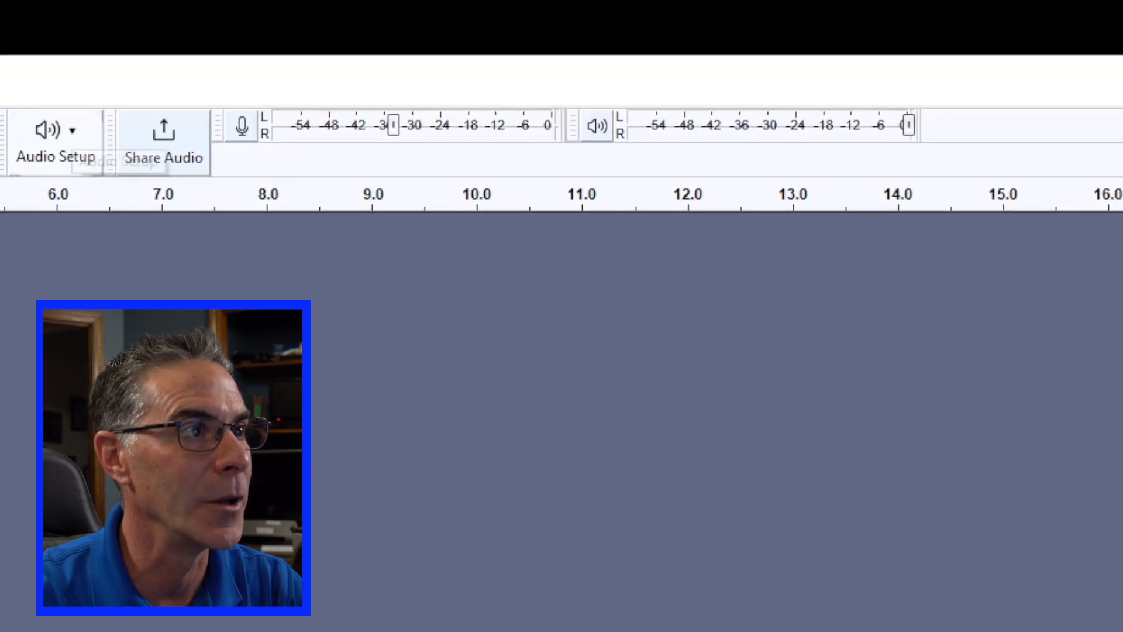
# Step: Check the Realtek speakers as playback device and open the recording device list
pyautogui.click(55, 140)
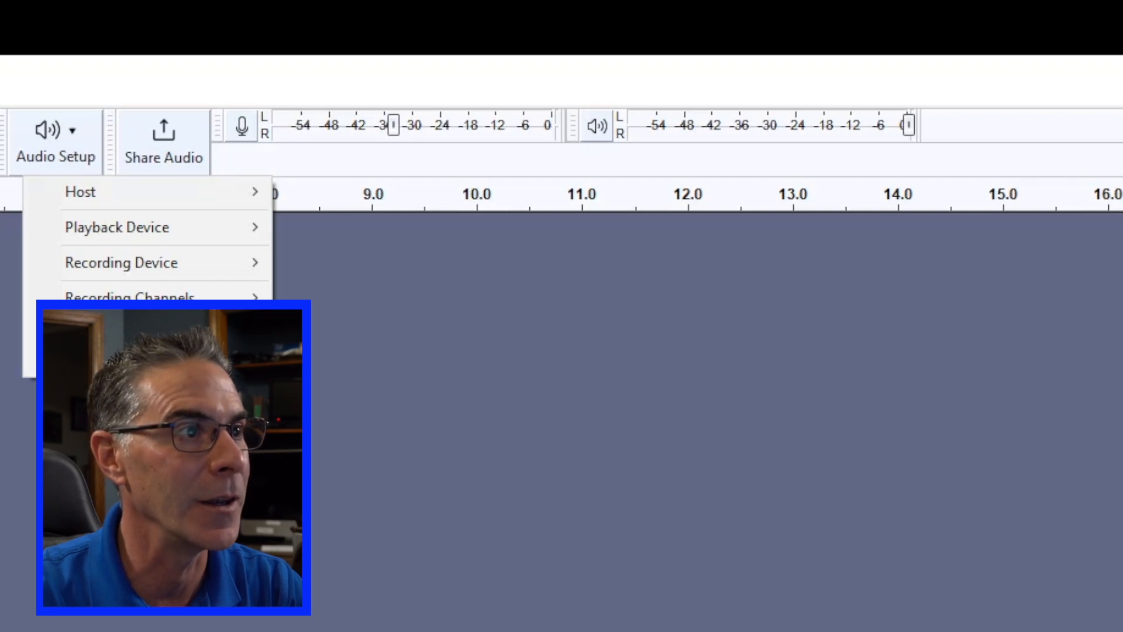
pyautogui.click(121, 262)
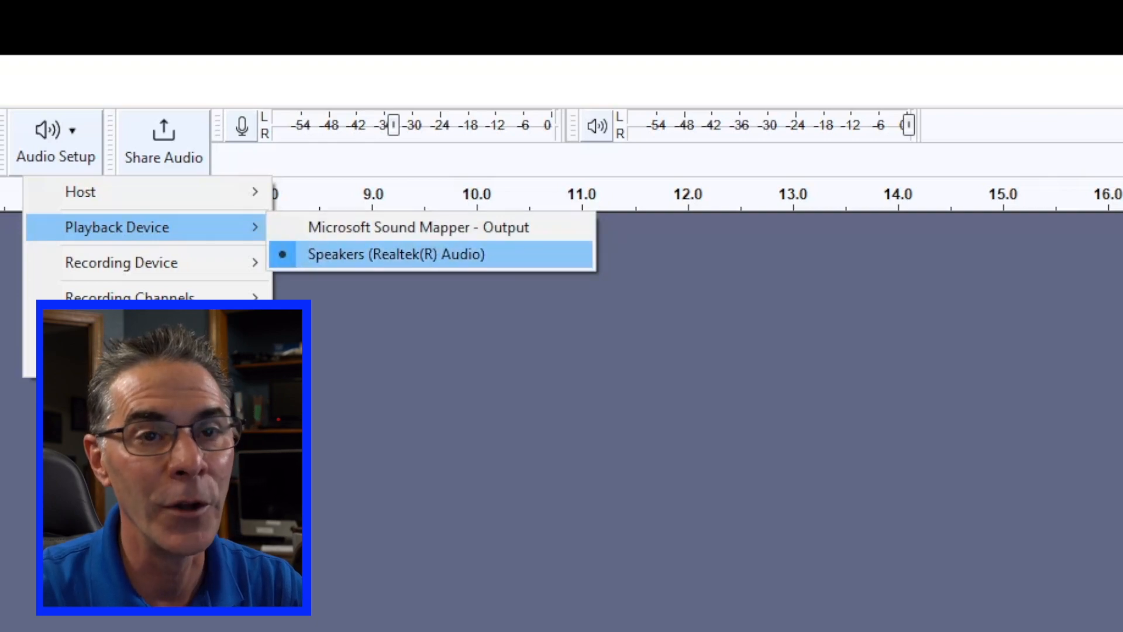
pyautogui.moveTo(147, 262)
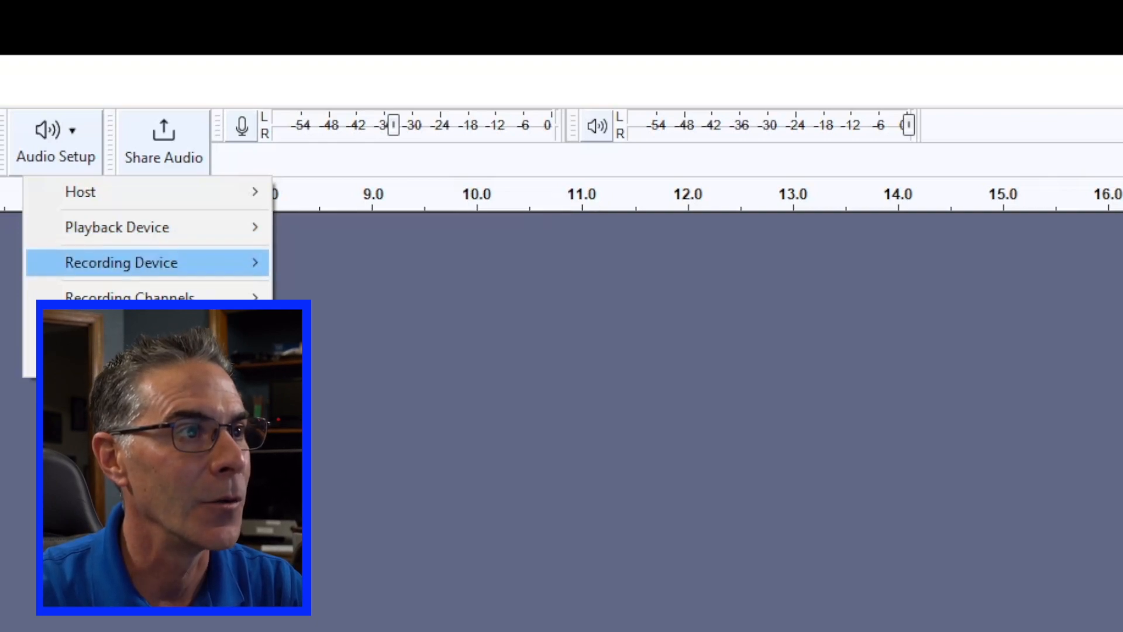
pyautogui.click(121, 262)
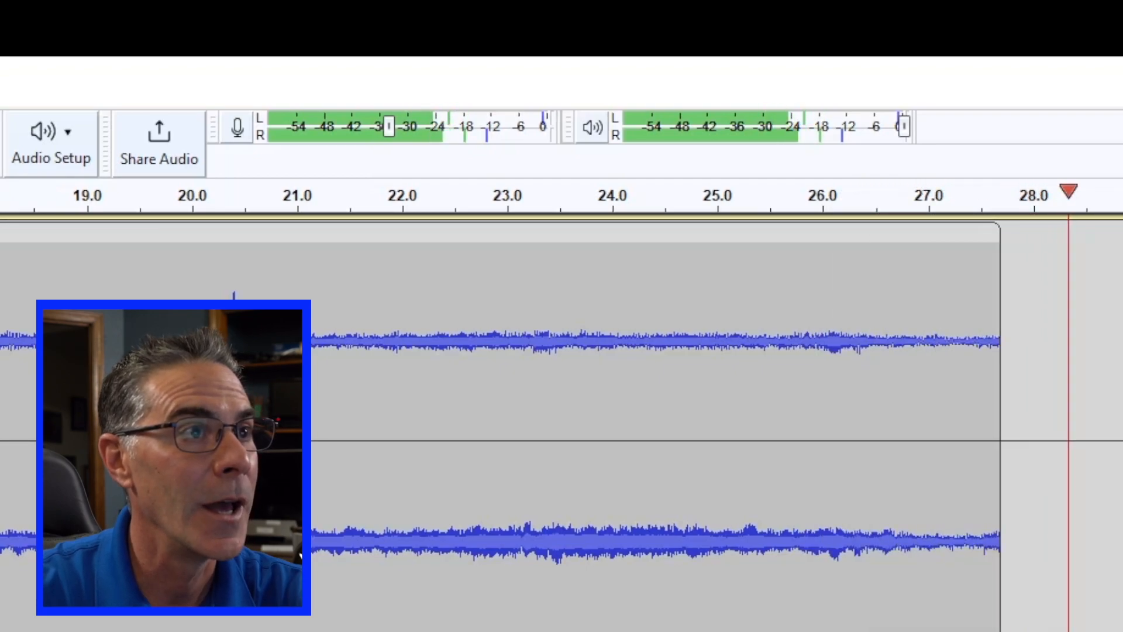
pyautogui.moveTo(387, 127)
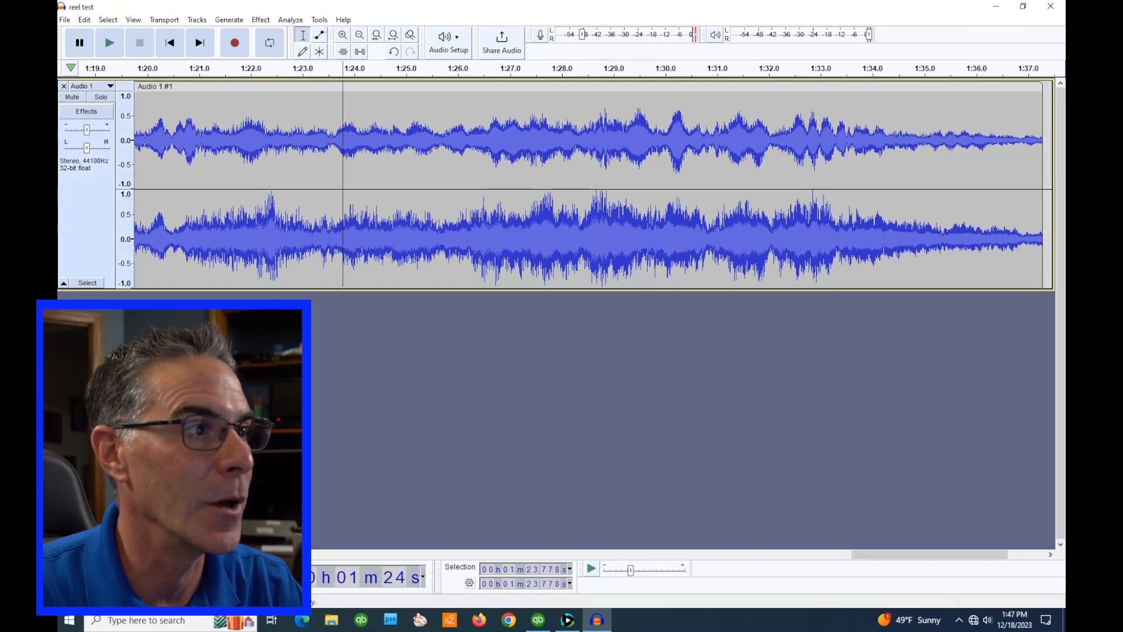
pyautogui.click(109, 42)
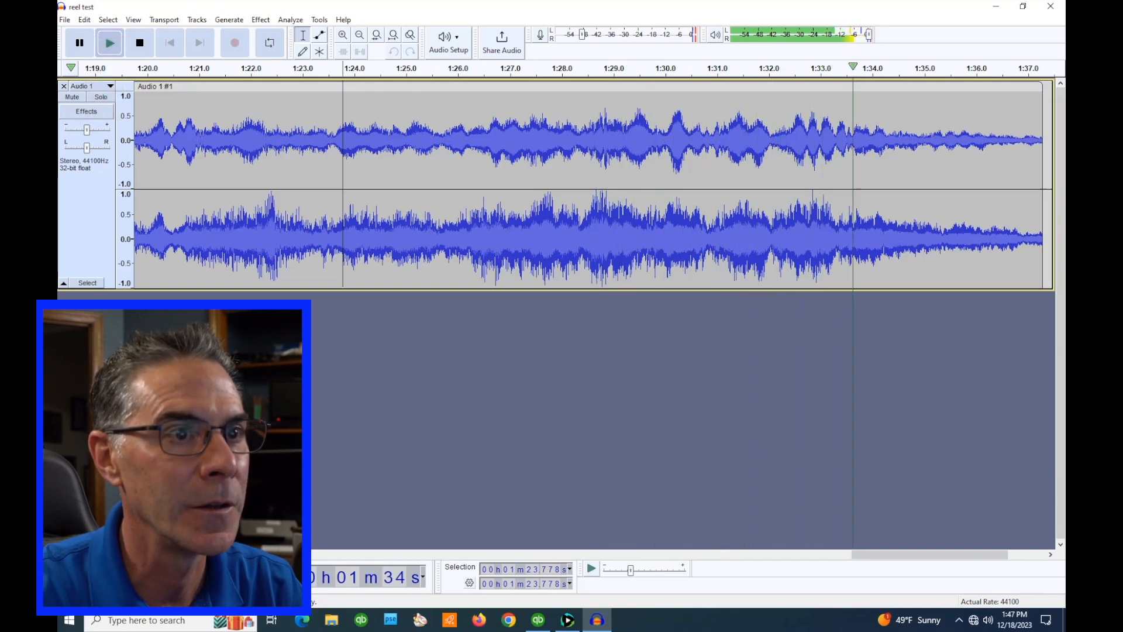
pyautogui.click(140, 42)
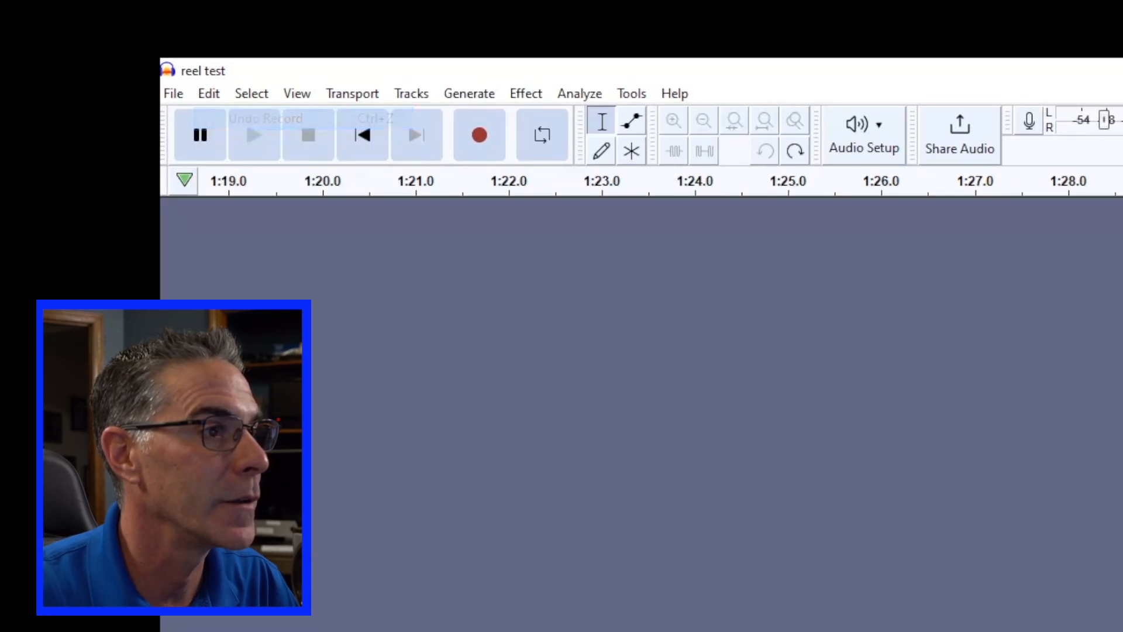
pyautogui.moveTo(254, 135)
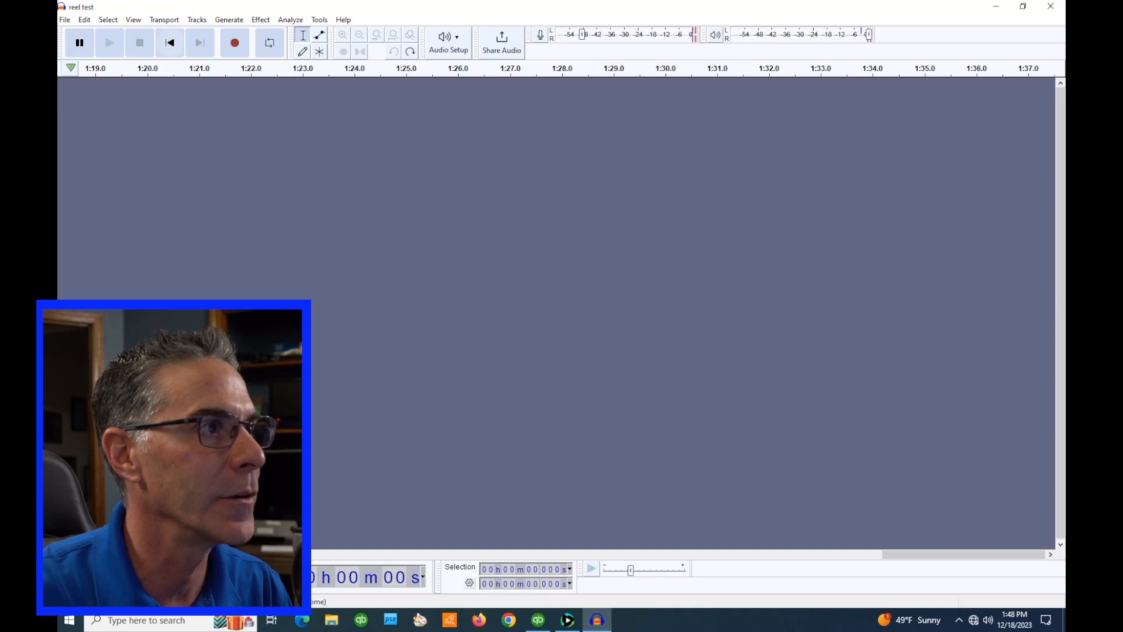
# Step: Start a fresh recording after undoing the previous take
pyautogui.click(234, 42)
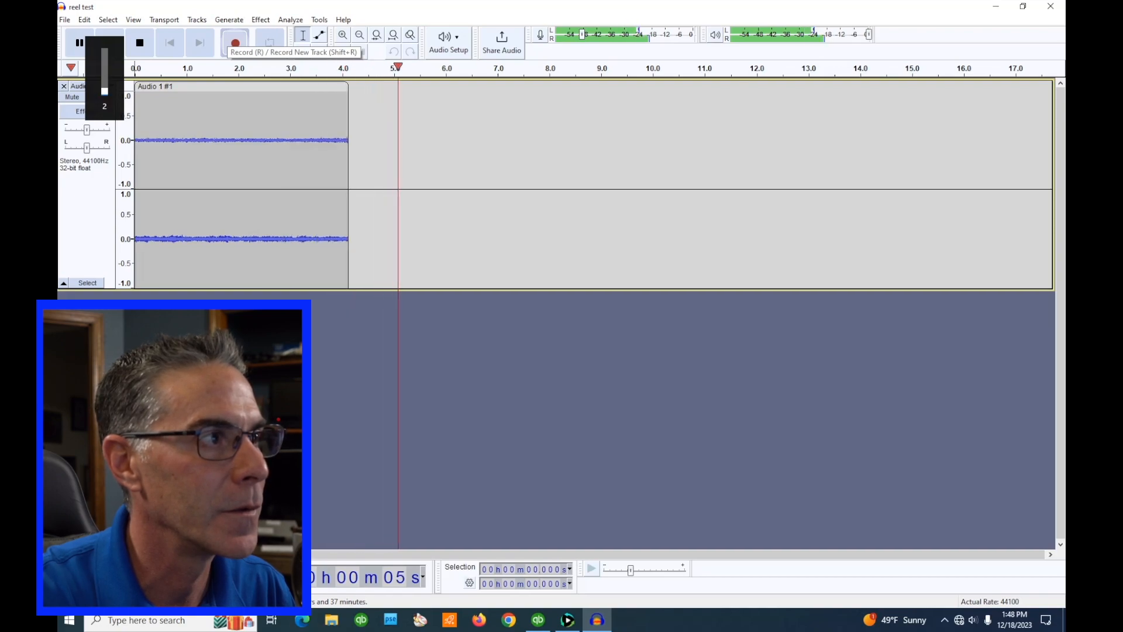
# Step: Keep recording the take while levels peak around -6 dB
pyautogui.click(234, 42)
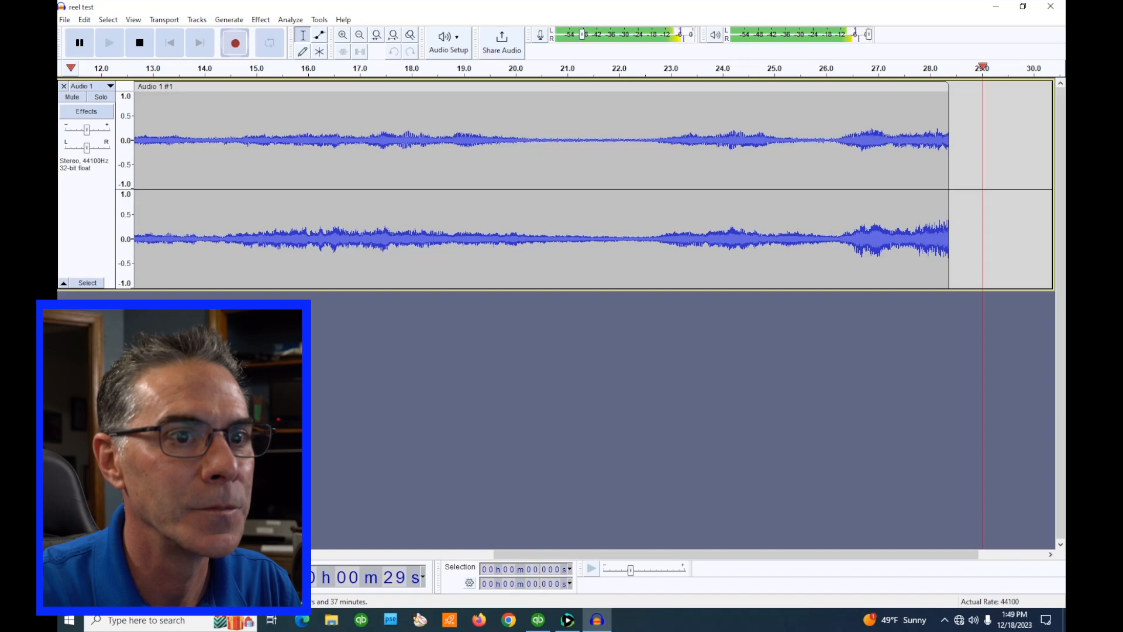
pyautogui.hscroll(3)
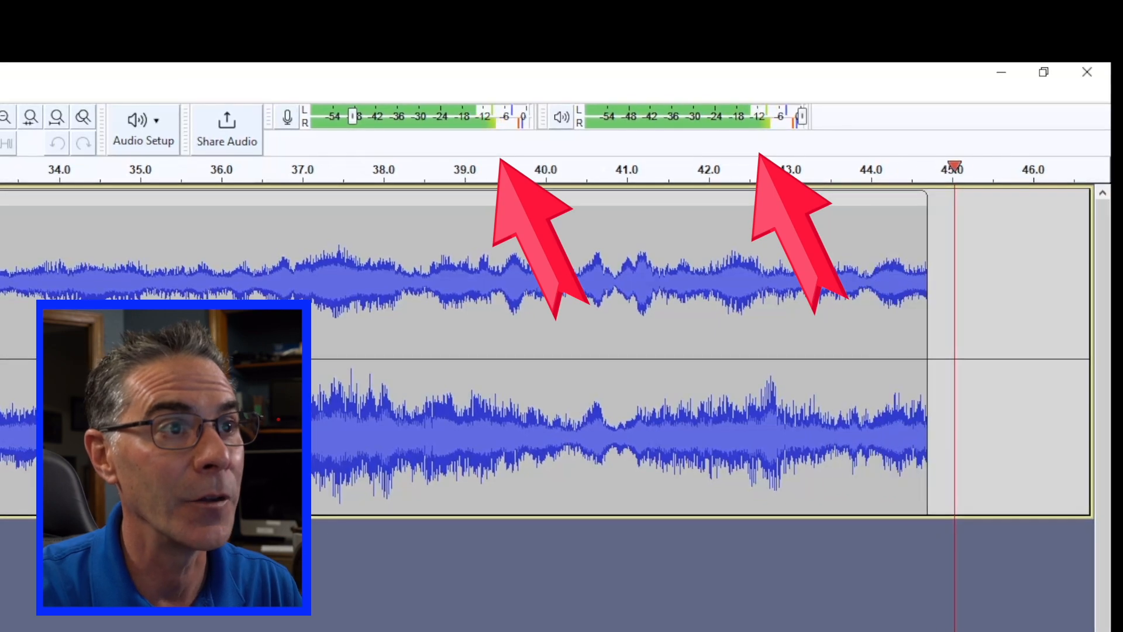
pyautogui.hscroll(3)
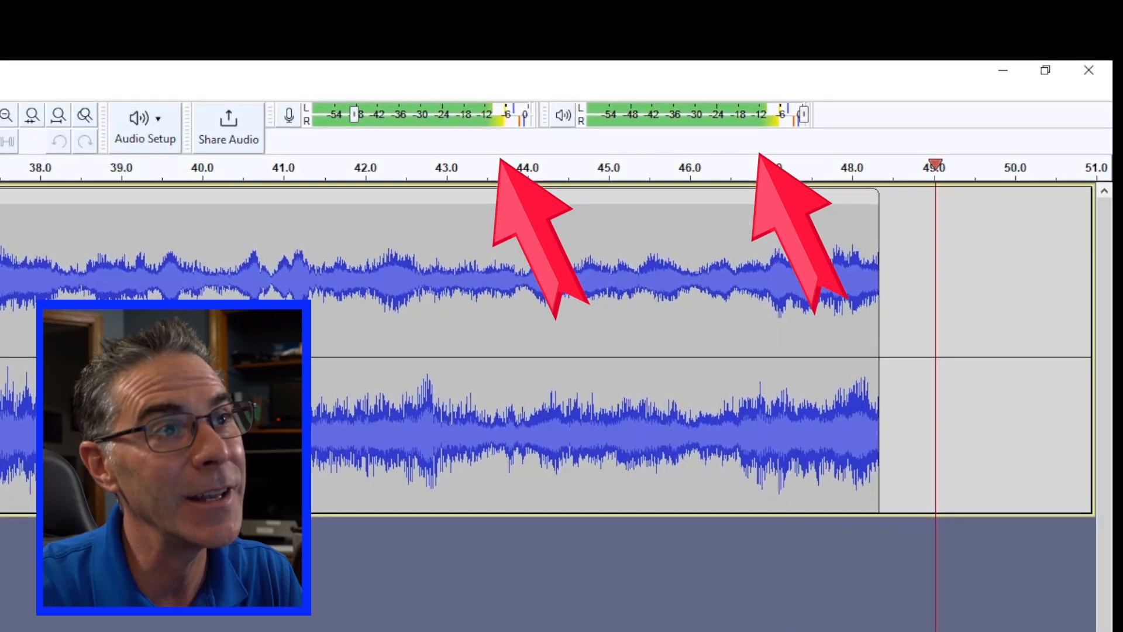
pyautogui.hscroll(3)
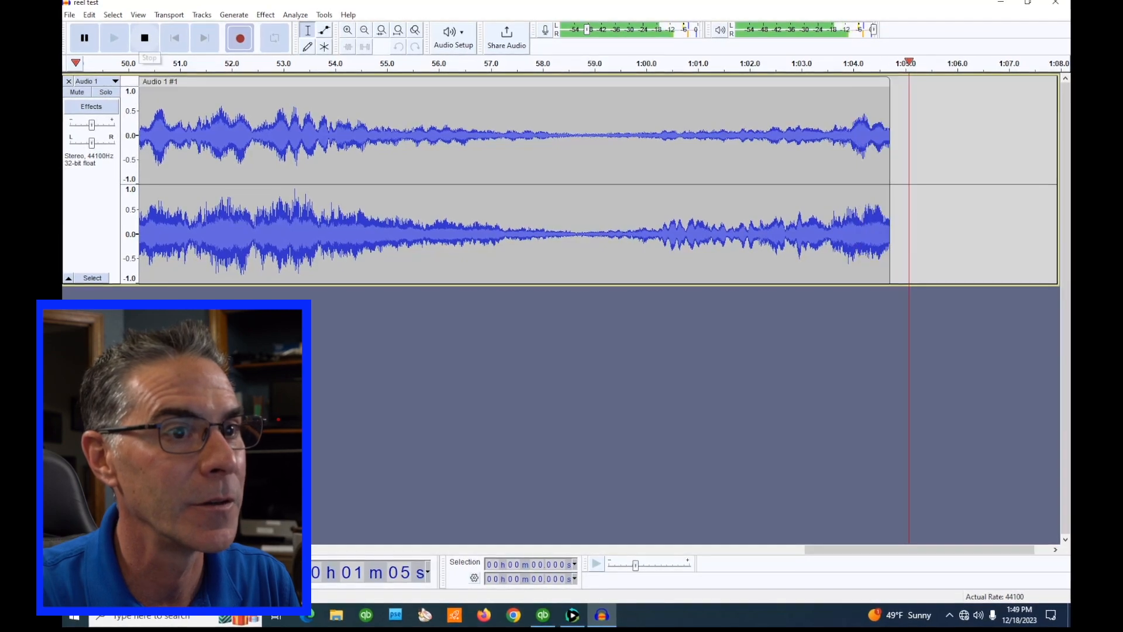
# Step: Stop the 1:05 take, then play it back from about 7 seconds and stop
pyautogui.click(144, 38)
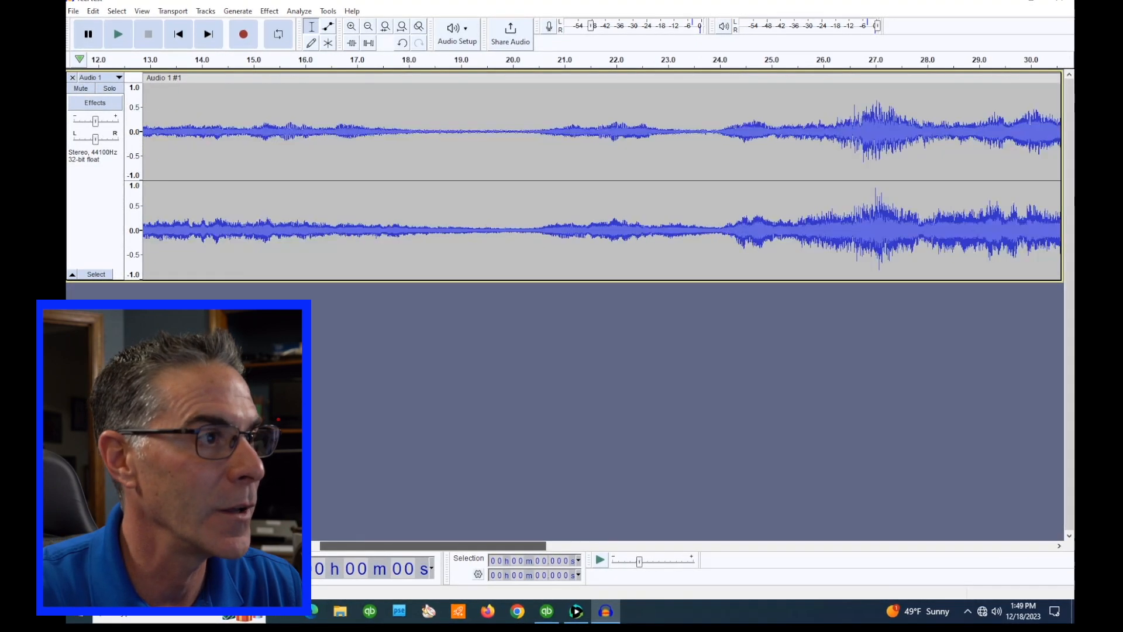
pyautogui.click(117, 34)
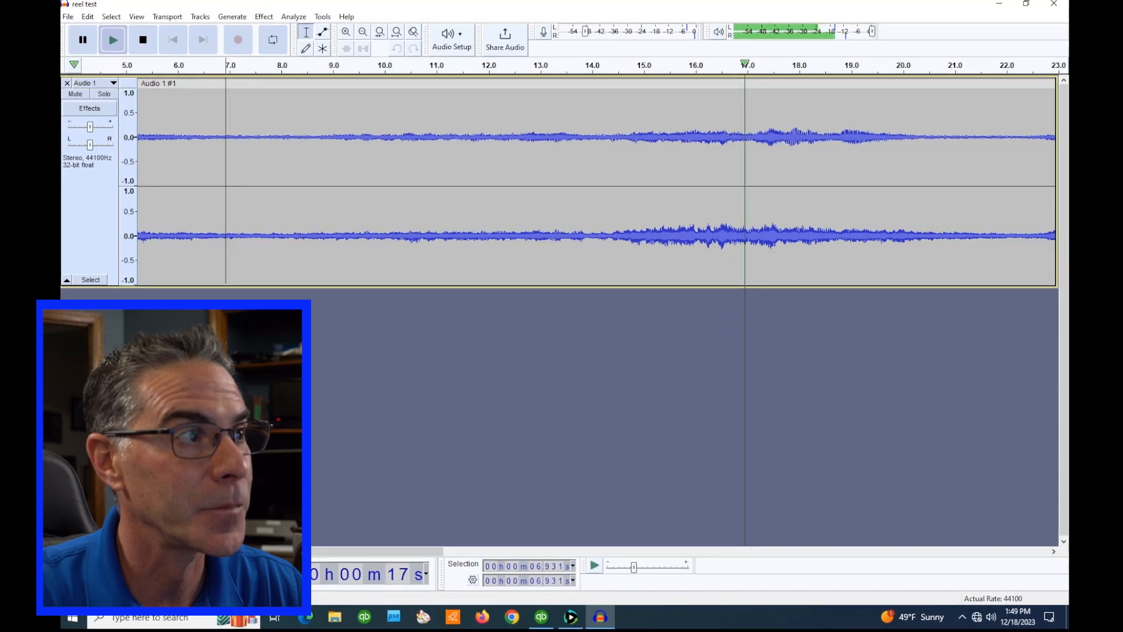
pyautogui.click(141, 41)
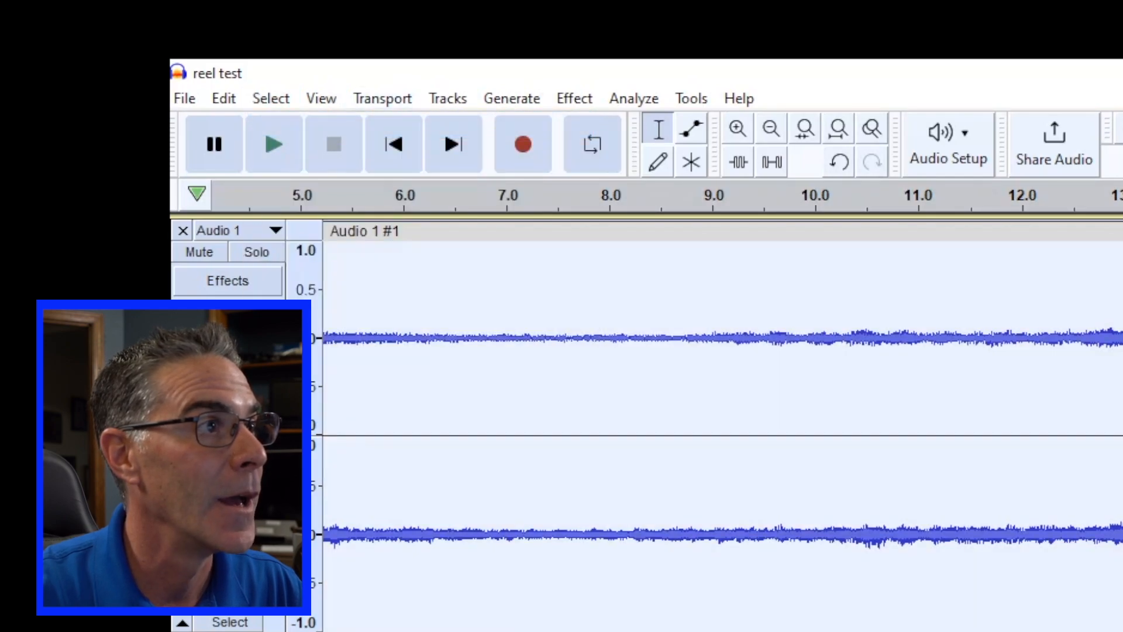
# Step: Apply Amplify at -0.9 dB with clipping disallowed
pyautogui.click(573, 98)
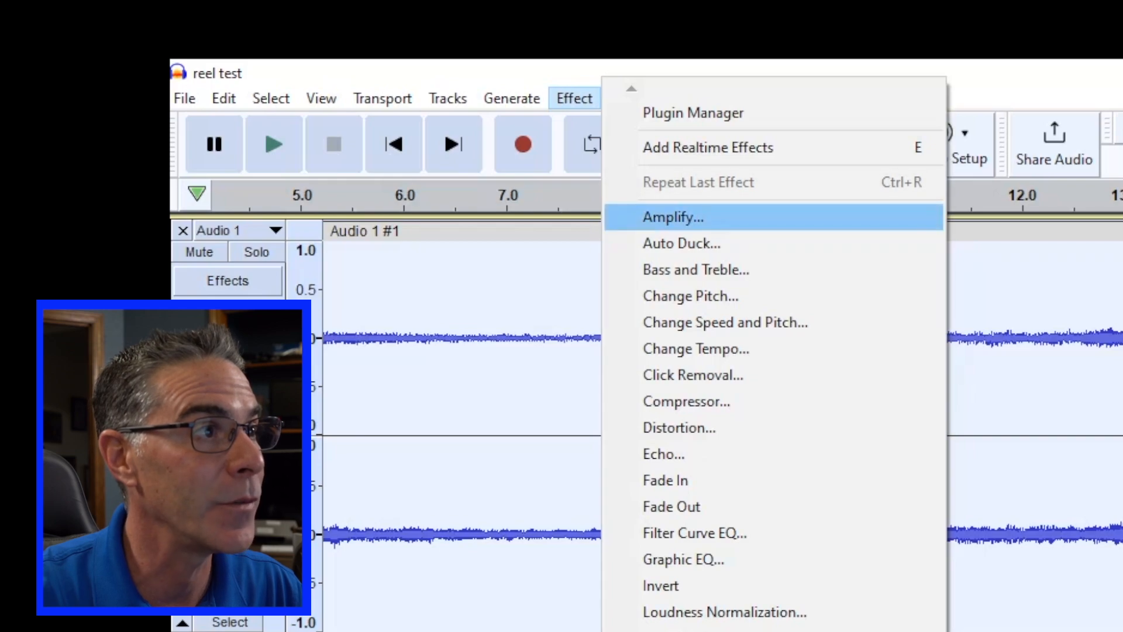
pyautogui.click(672, 217)
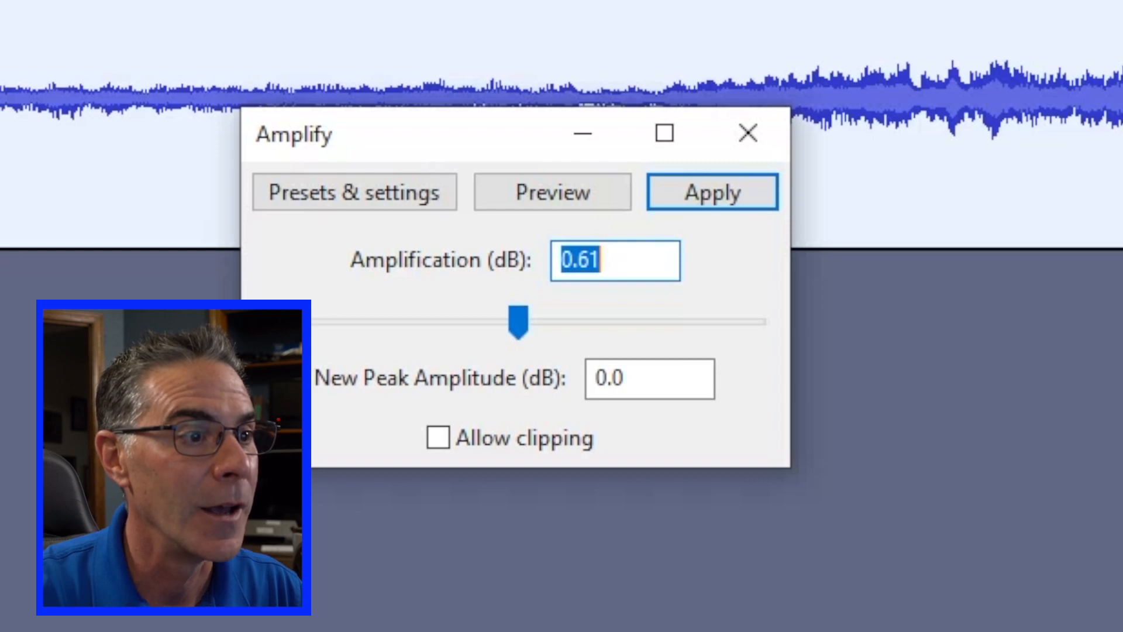
pyautogui.click(436, 438)
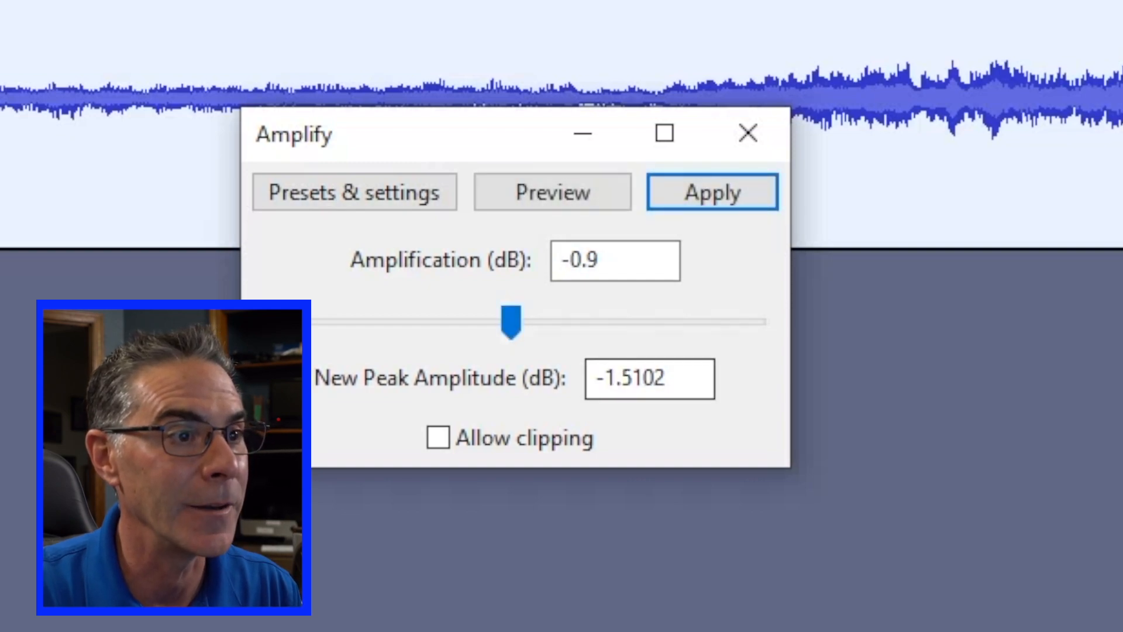
pyautogui.click(712, 192)
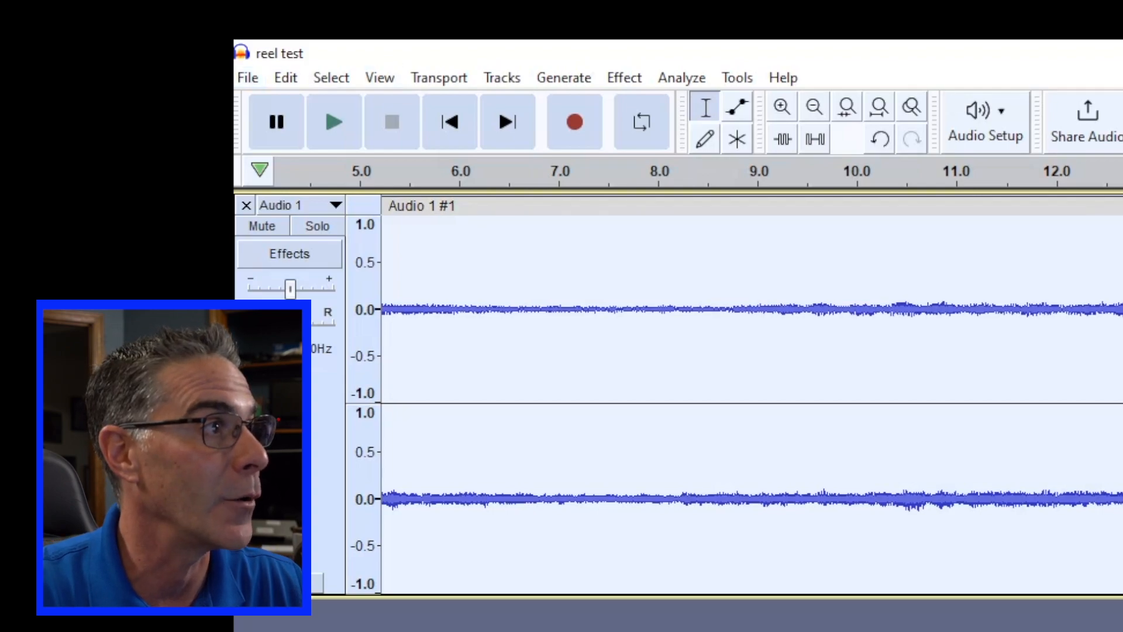
# Step: Open Export Audio for 'reel test' and keep the format on MP3 Files
pyautogui.click(246, 78)
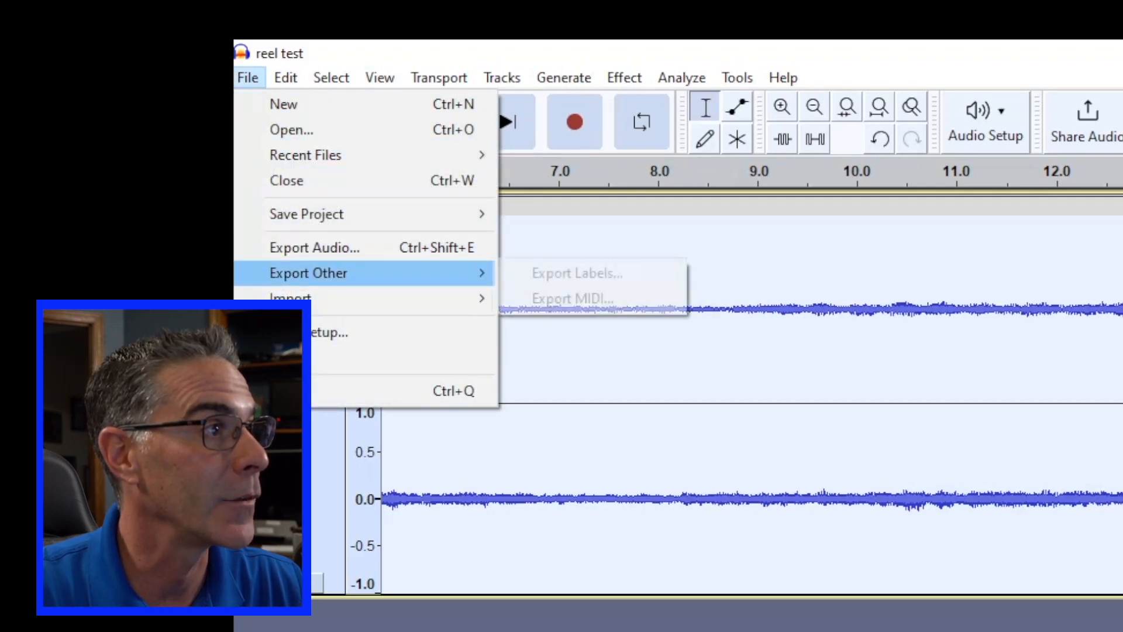
pyautogui.click(313, 246)
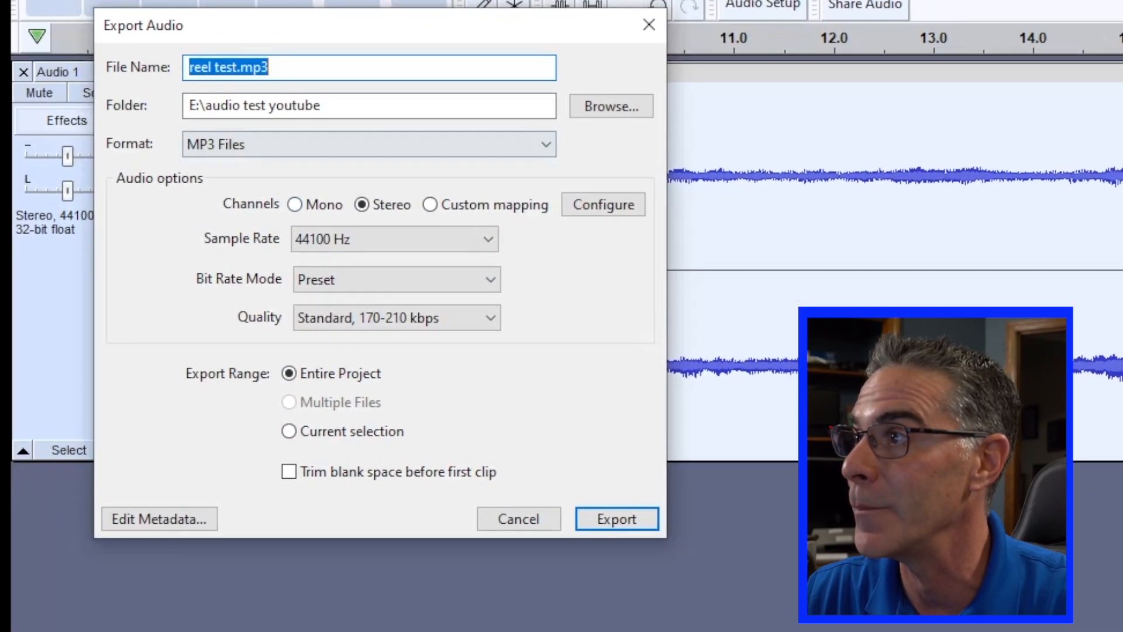
pyautogui.click(367, 144)
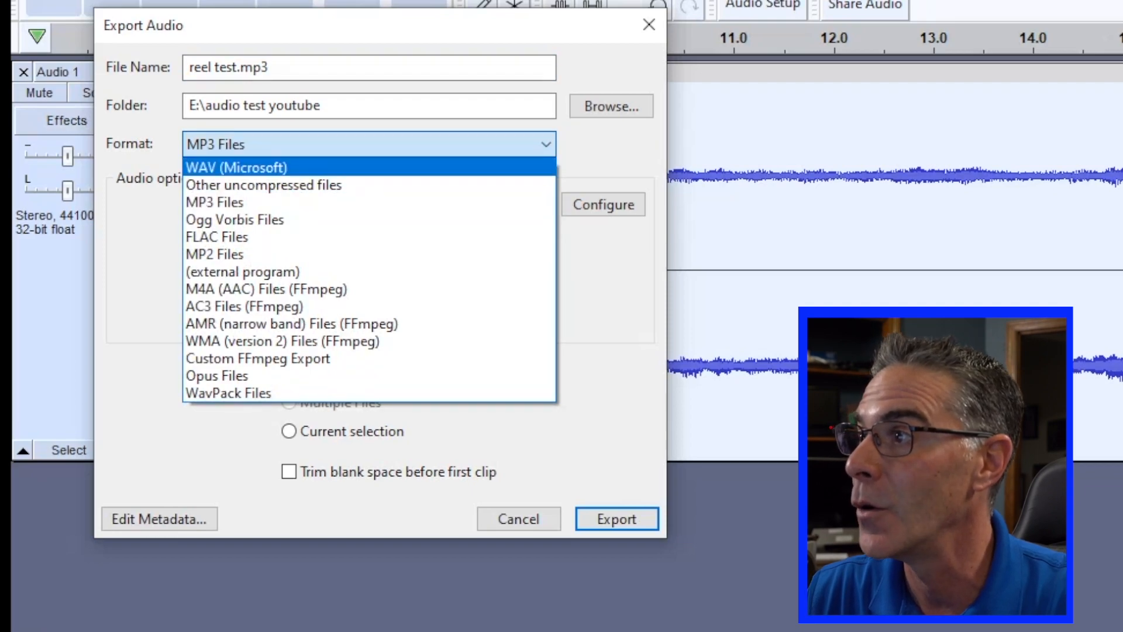
pyautogui.moveTo(215, 254)
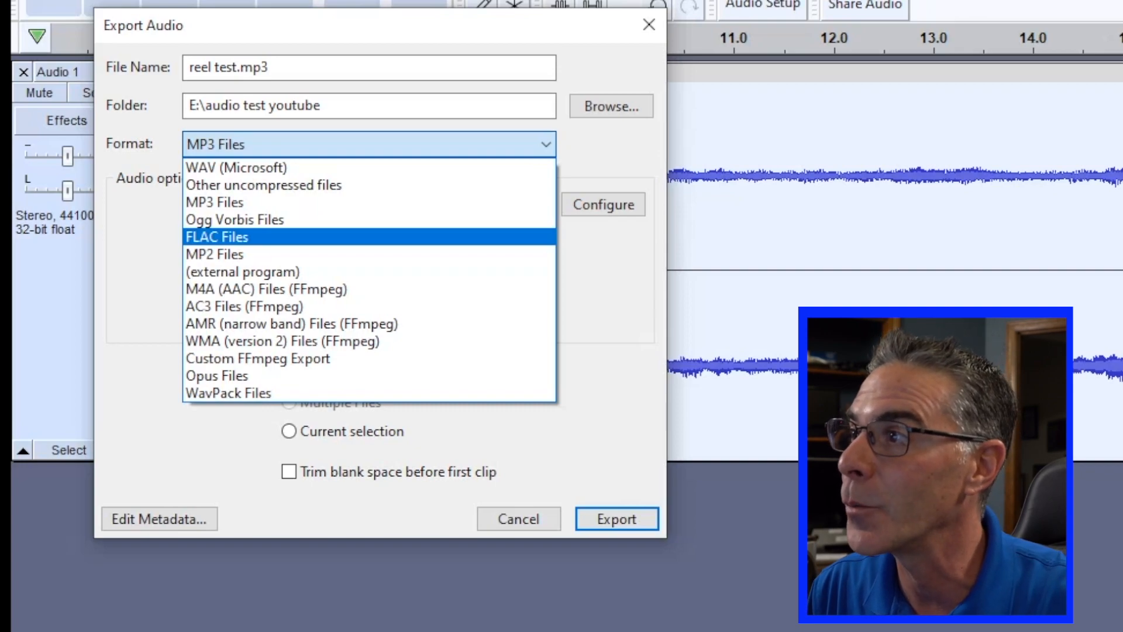
pyautogui.click(214, 202)
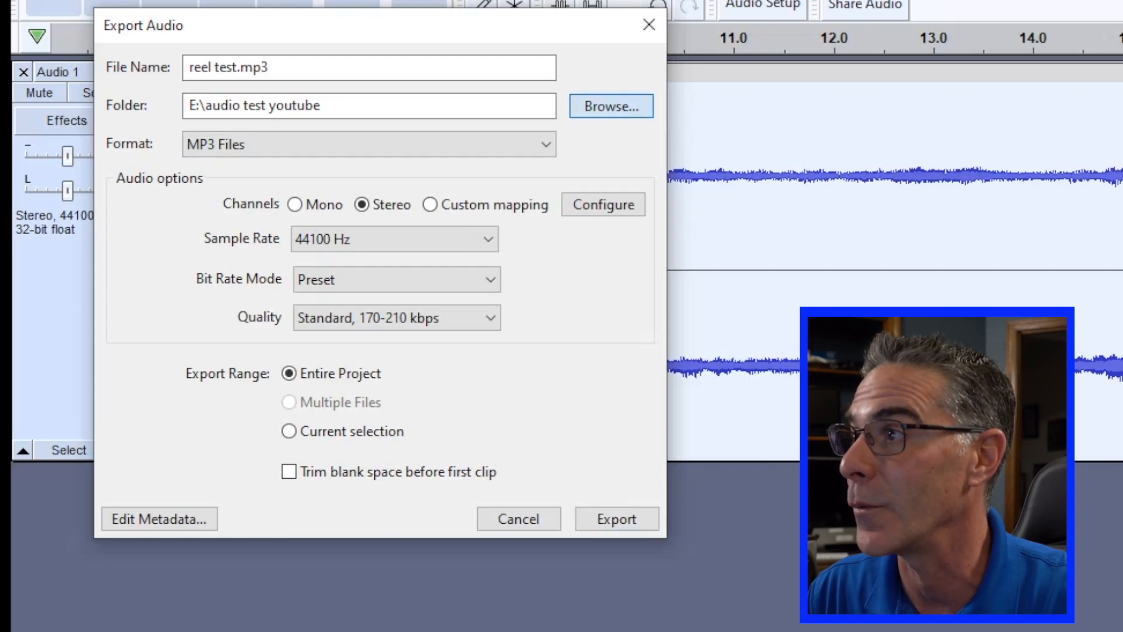
# Step: Export reel test.mp3 into New Volume (E:) > reel to reel pc
pyautogui.click(609, 106)
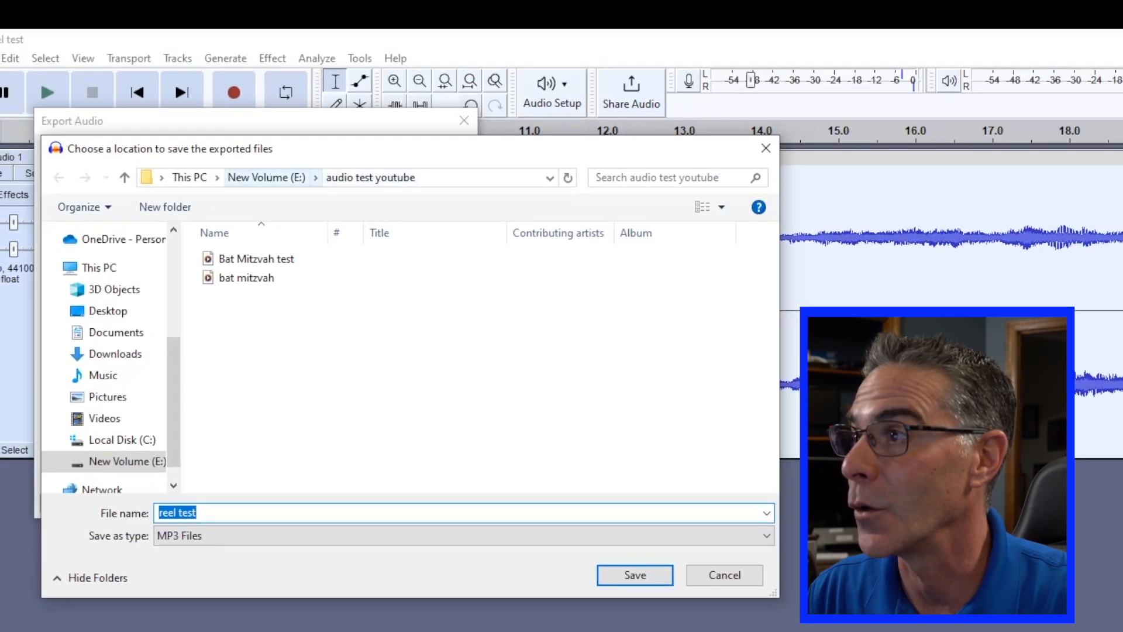
pyautogui.click(265, 177)
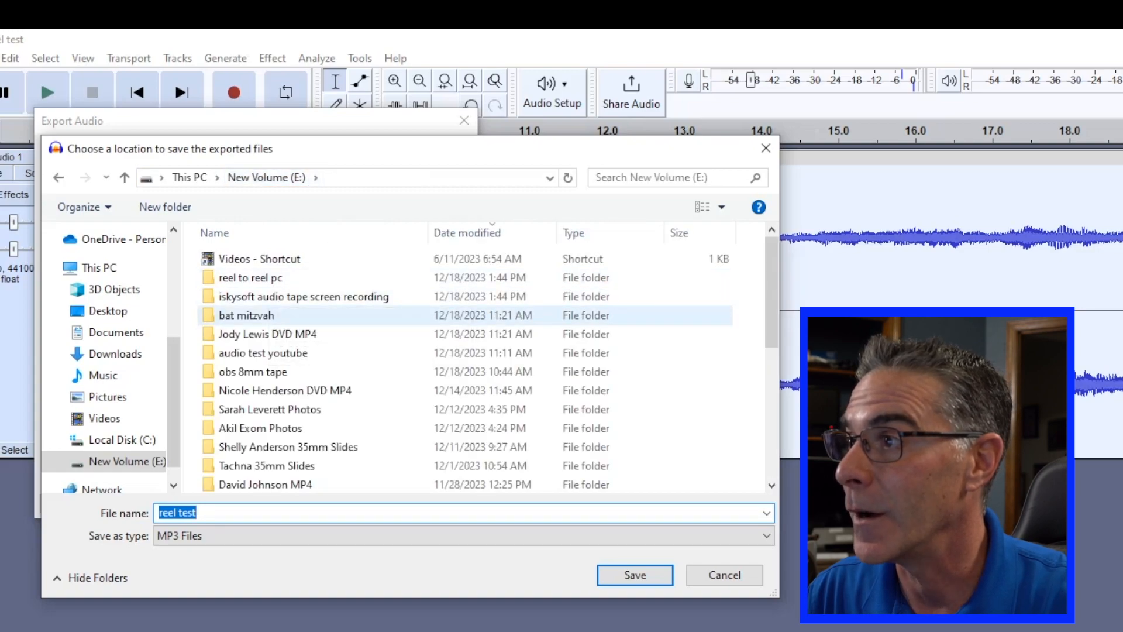
pyautogui.doubleClick(251, 277)
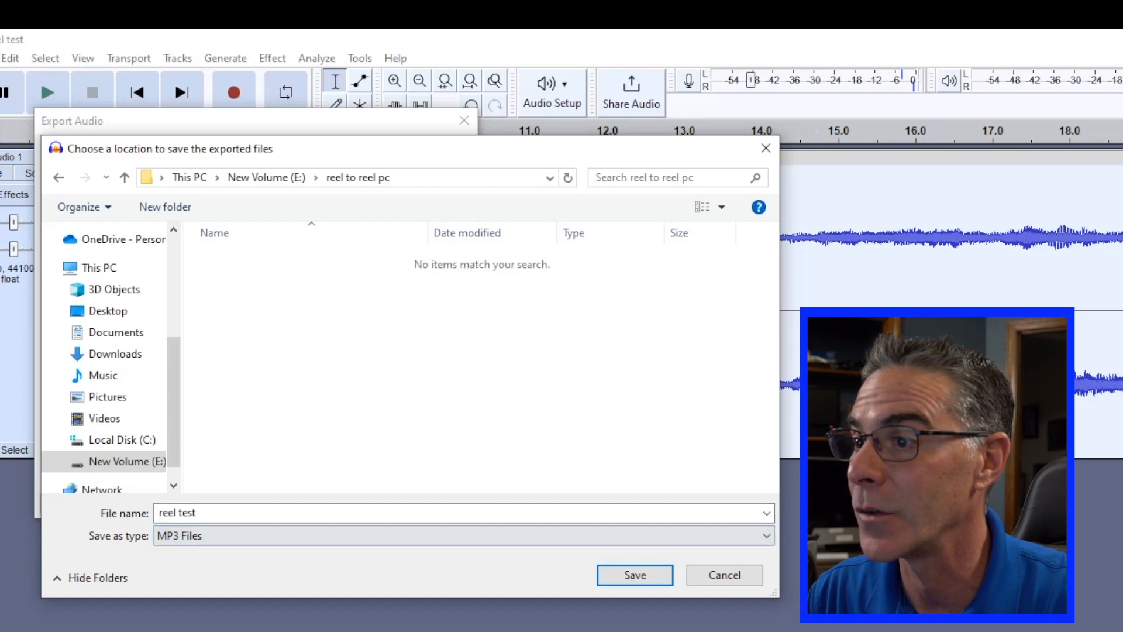
pyautogui.click(633, 574)
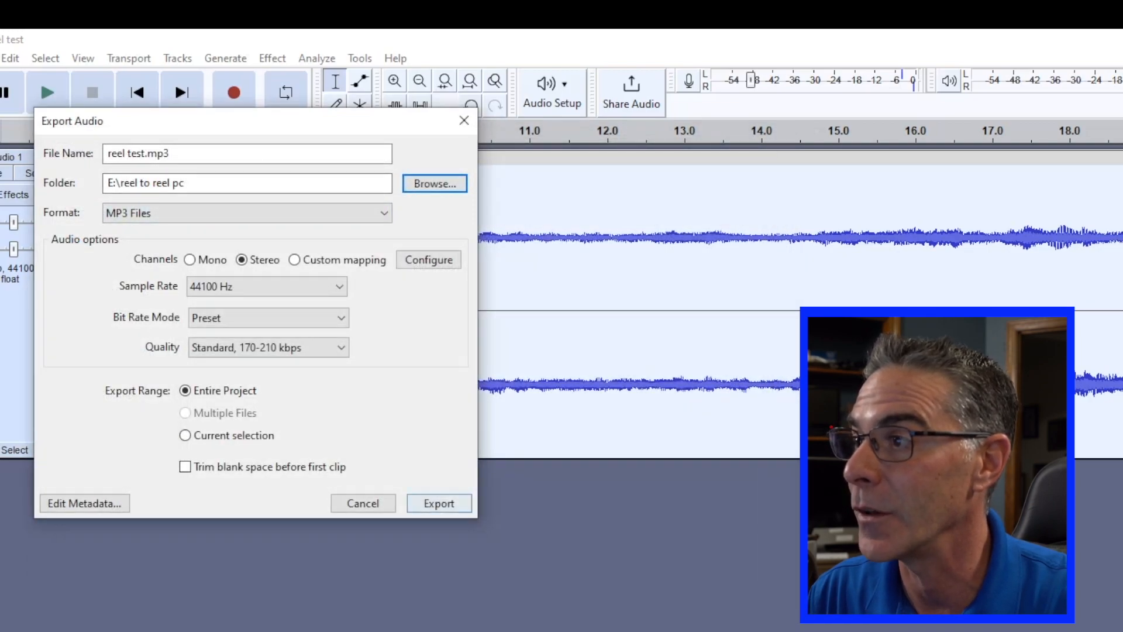
pyautogui.click(438, 503)
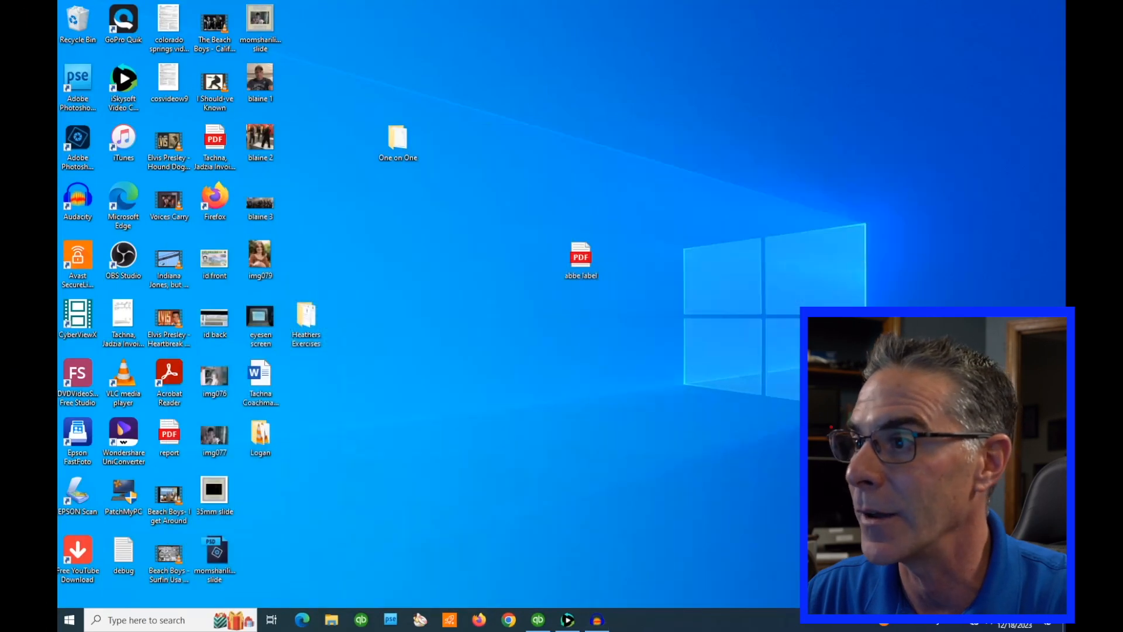
# Step: Find reel test.mp3 in the reel to reel pc folder in File Explorer and play it
pyautogui.click(330, 619)
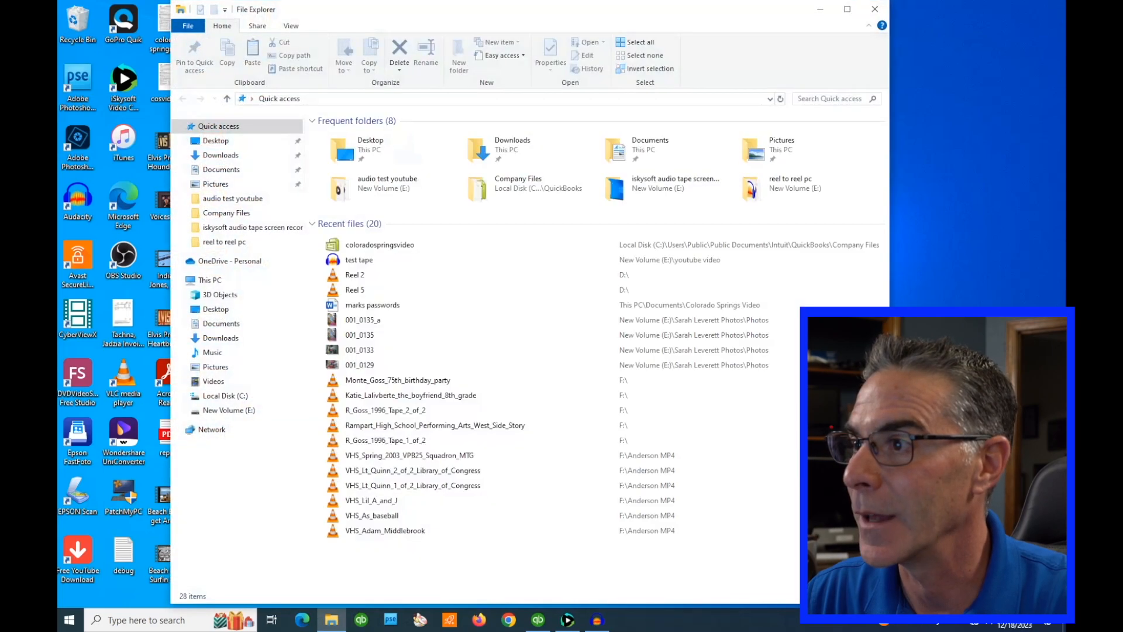
pyautogui.click(252, 227)
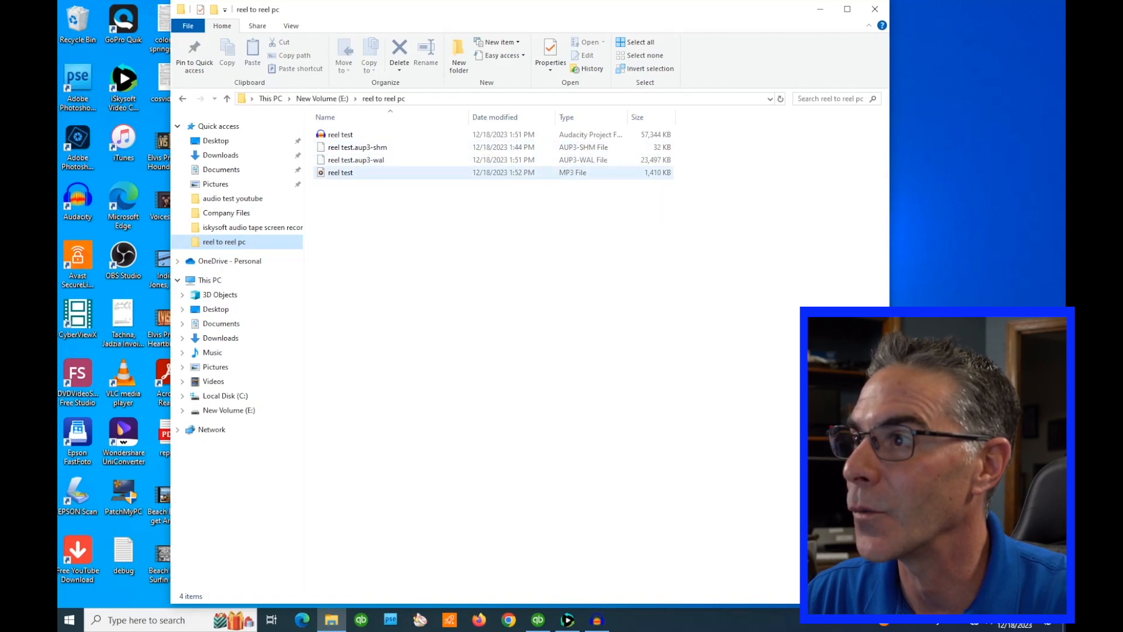
pyautogui.doubleClick(340, 172)
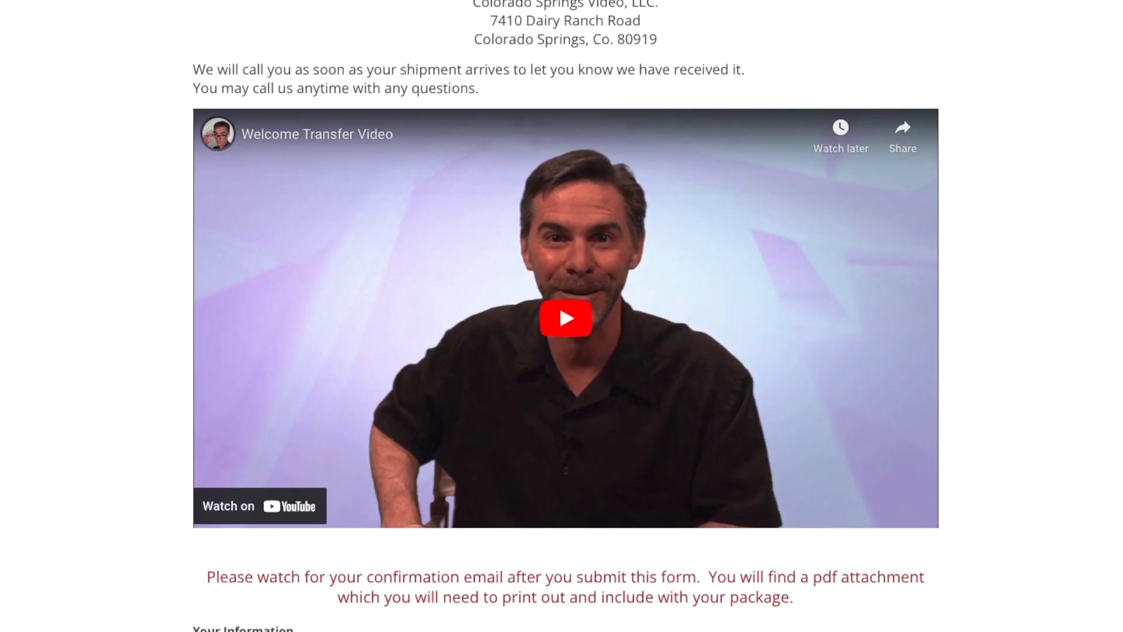
pyautogui.scroll(-3)
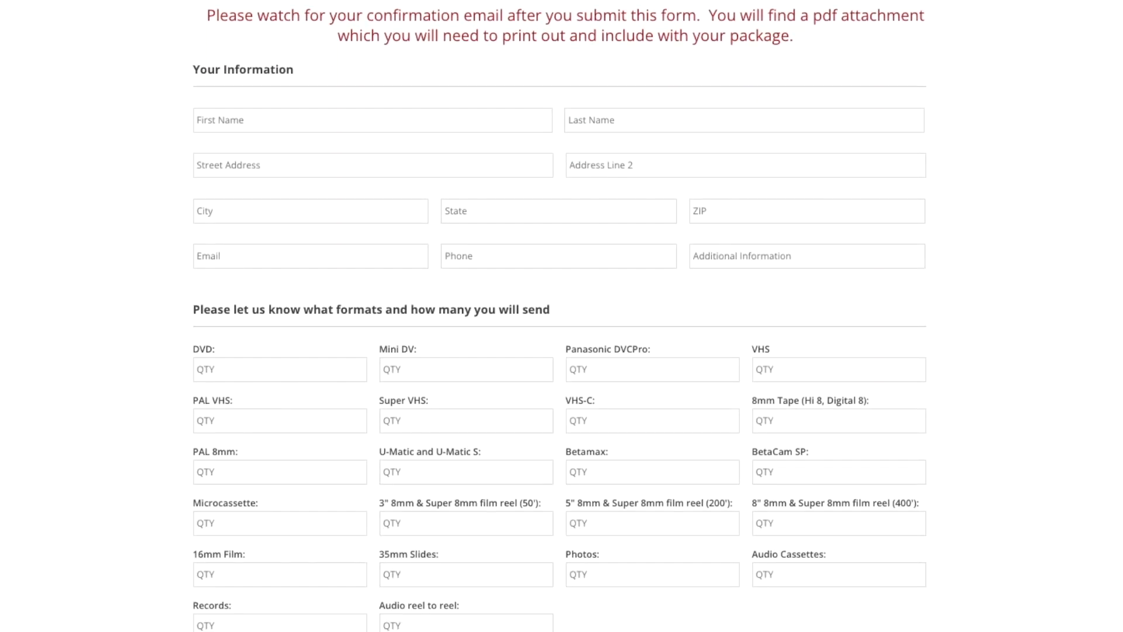